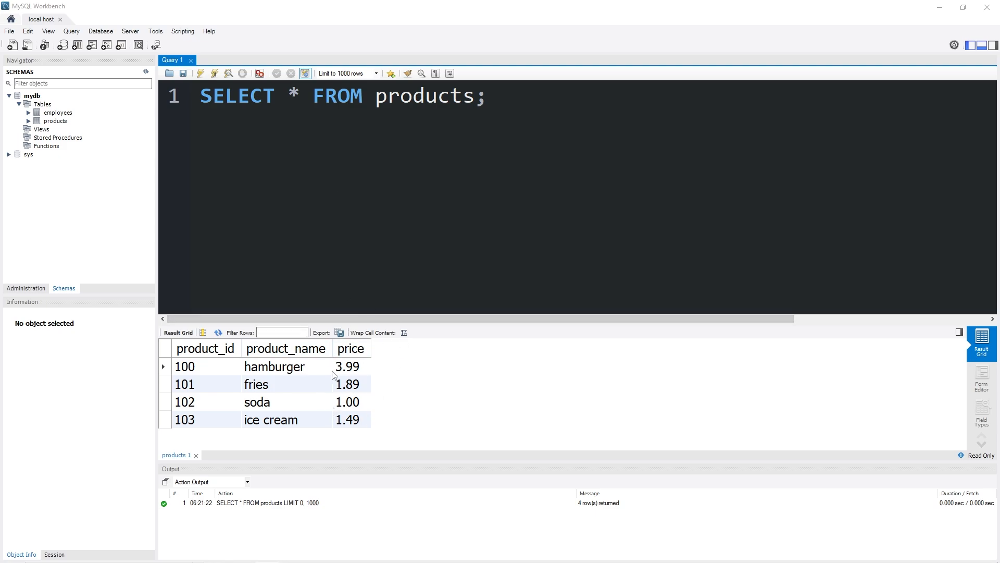
mouse_move(358, 431)
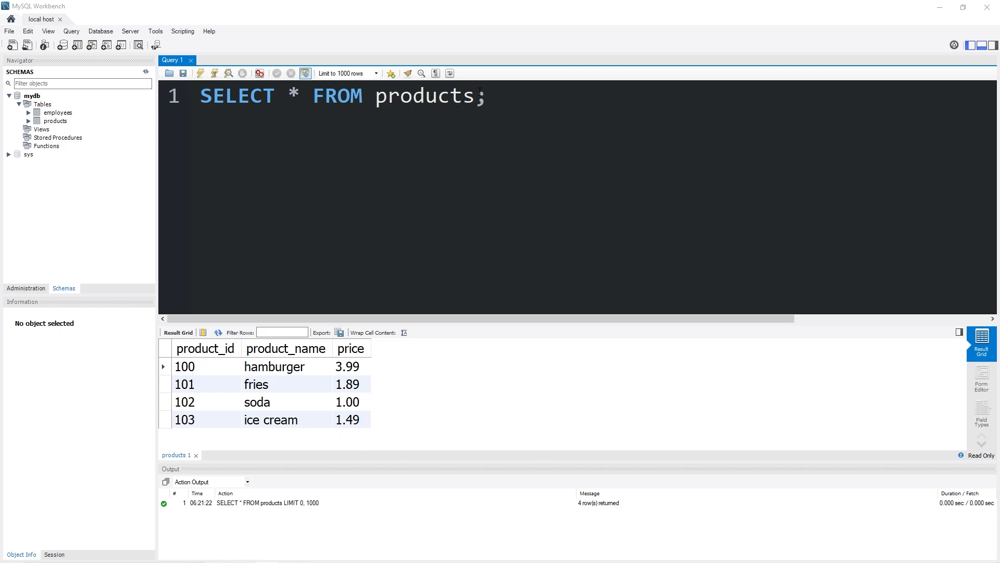
Point out the soda and ice cream rows, then clear the previous SELECT query
left_click(286, 401)
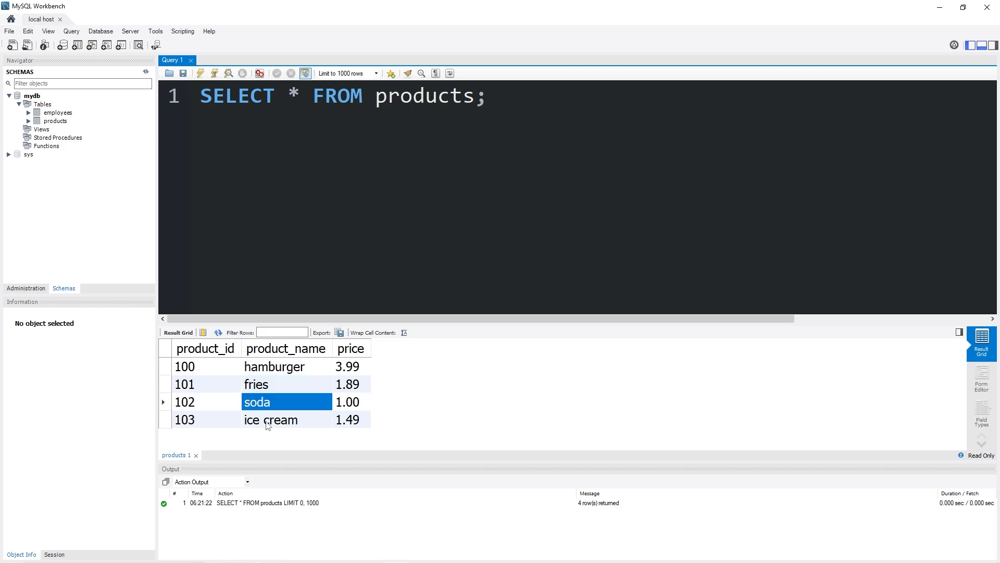
left_click(286, 419)
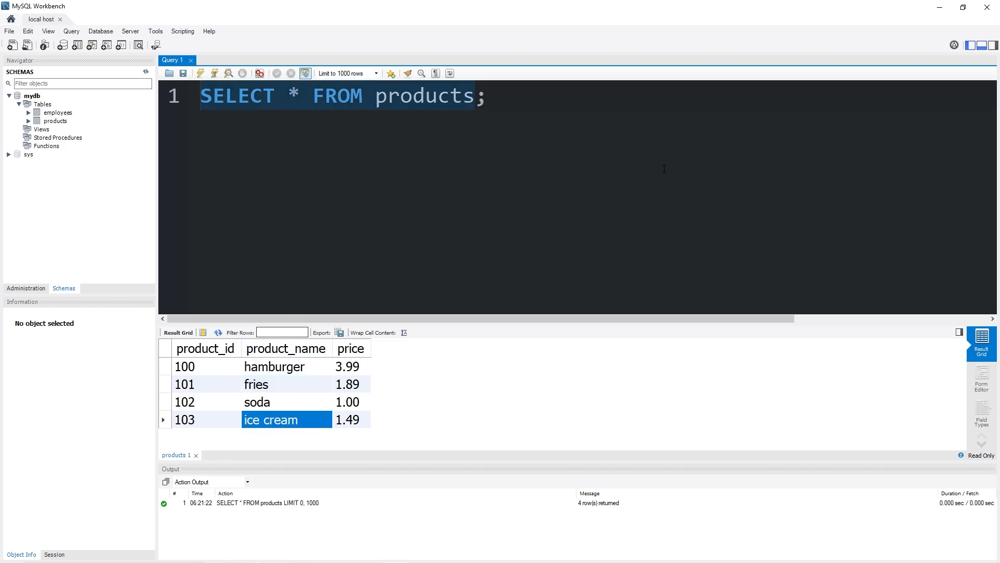
key("Delete")
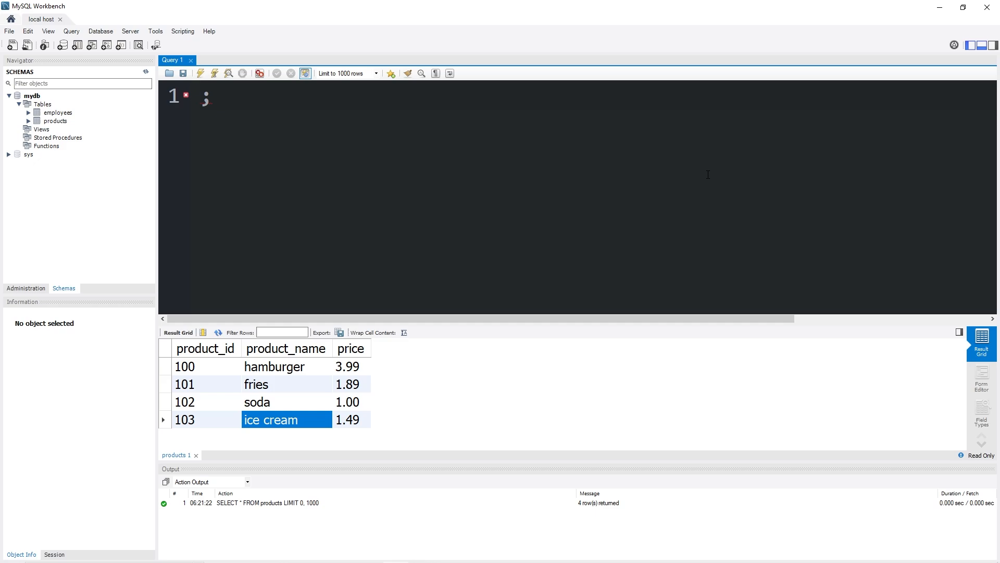
Start a CREATE TABLE products statement with product_id INT and product_name VARCHAR(25)
type("CREATE TABLE")
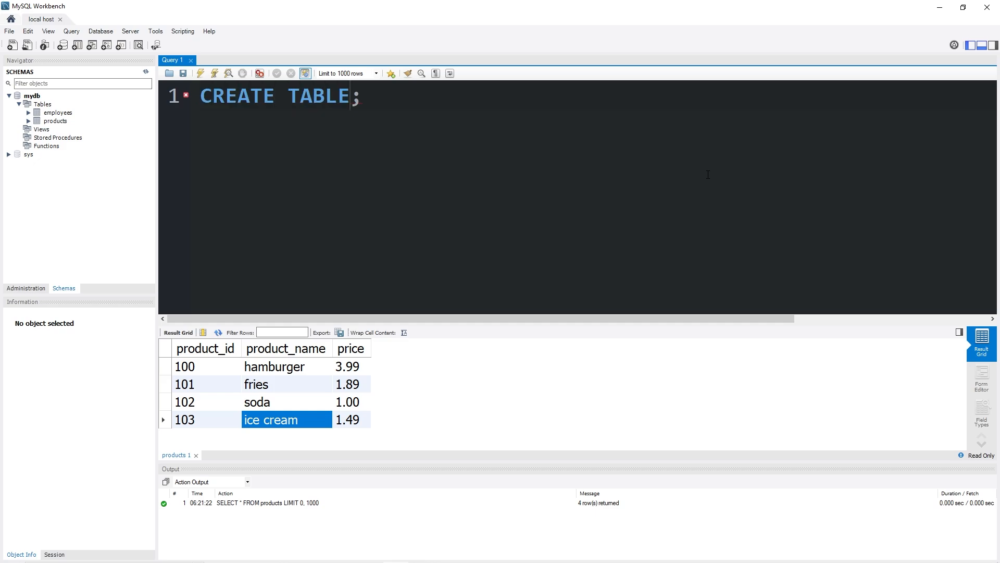
type("products(")
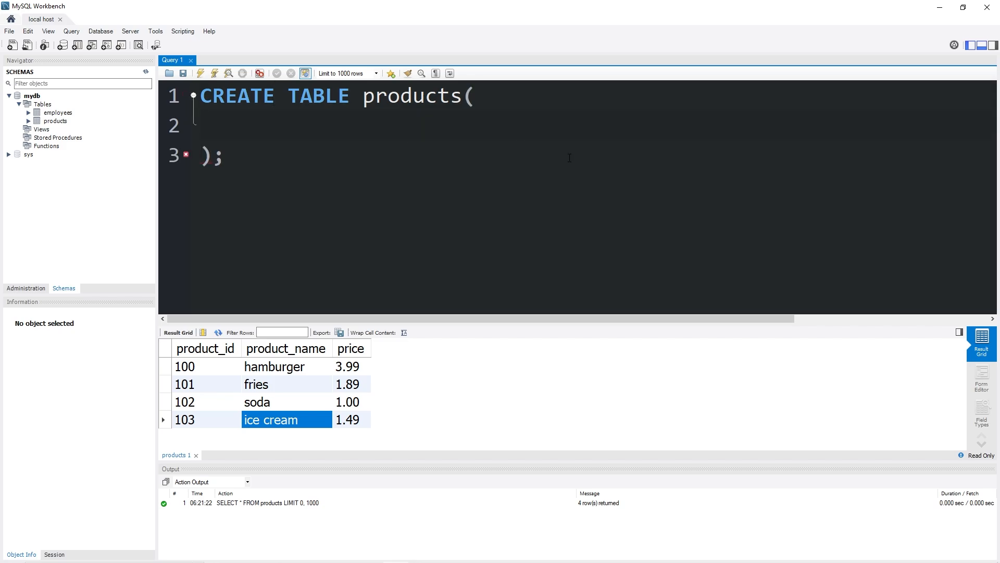
type("product")
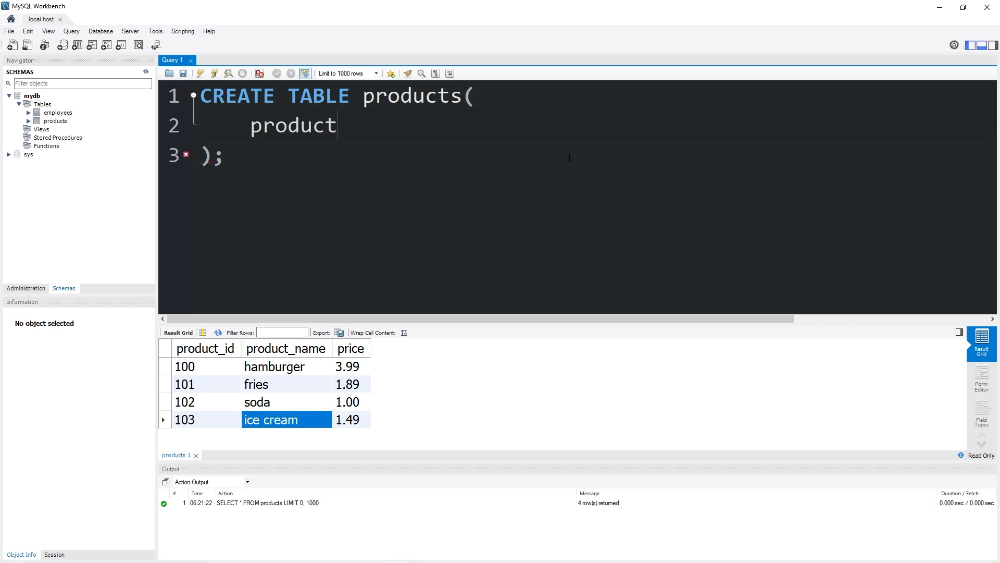
type("_id INT,")
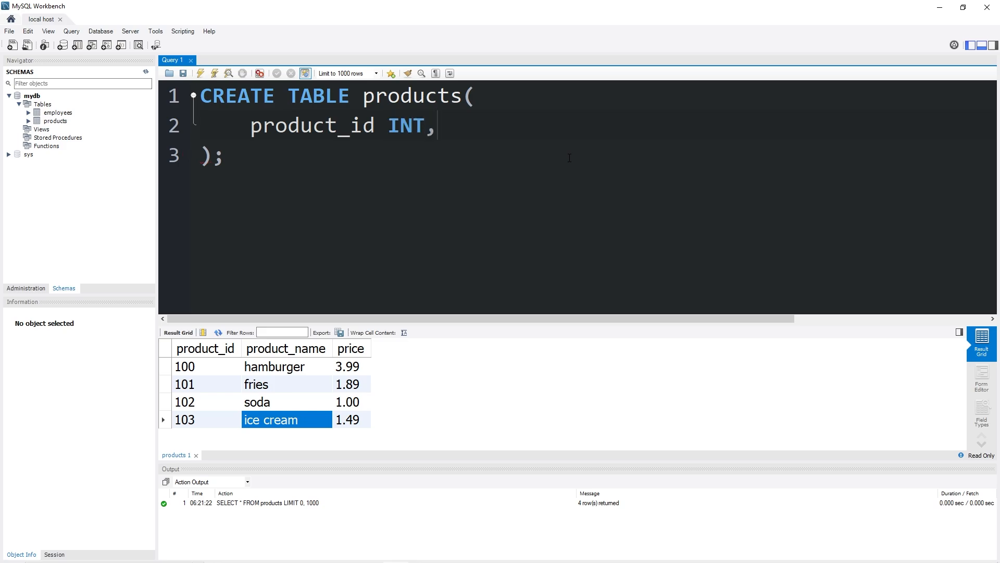
type("produ")
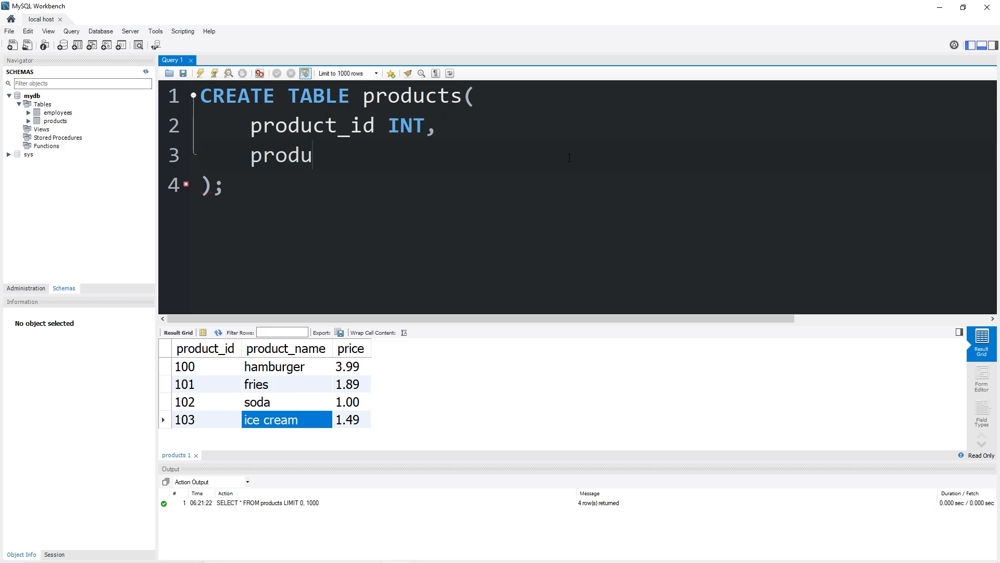
type("ct_name VAR")
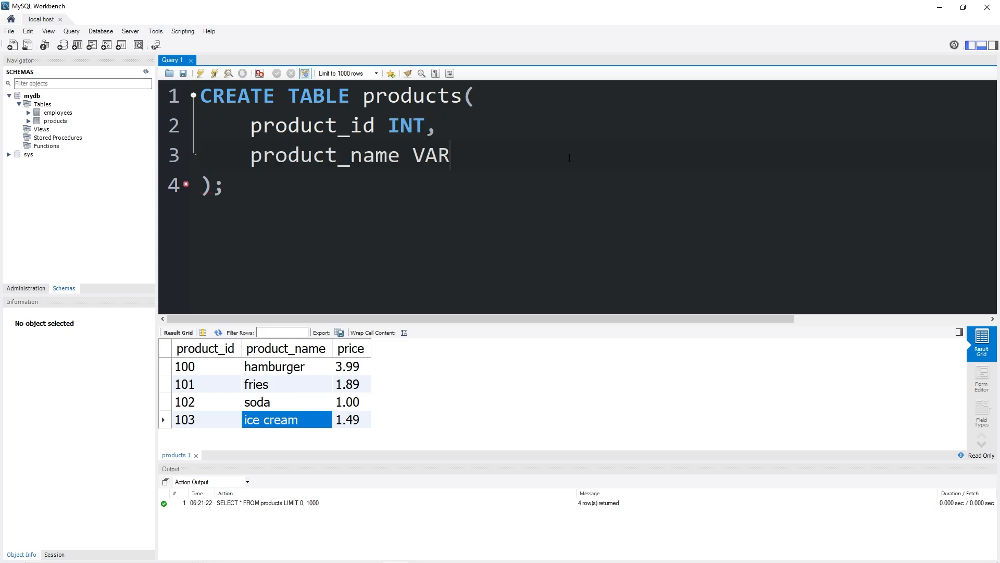
type("CHAR()")
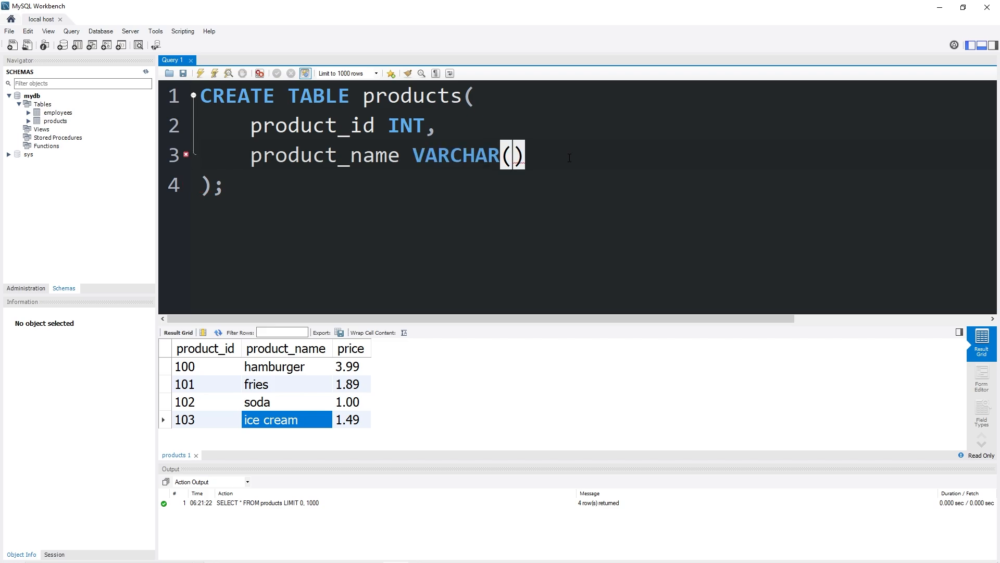
type("25,")
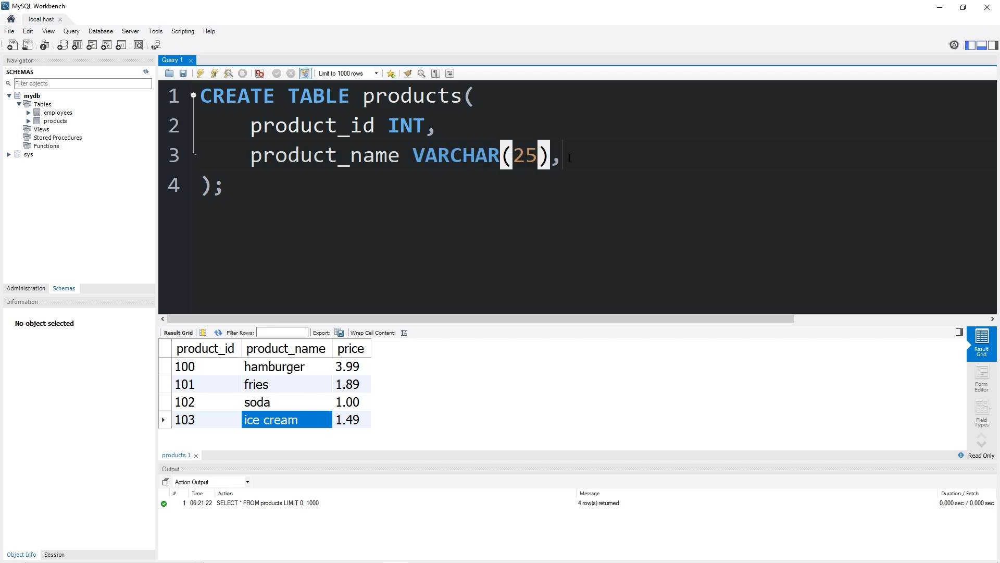
Add price DECIMAL(4, 2) NOT NULL to the definition and highlight the NOT NULL constraint
type("price")
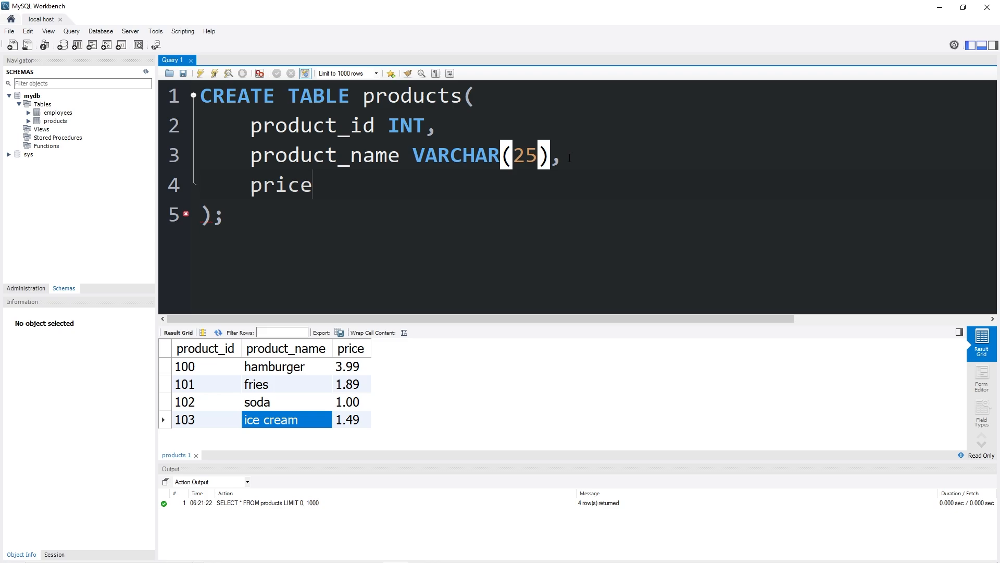
type("DECIMA")
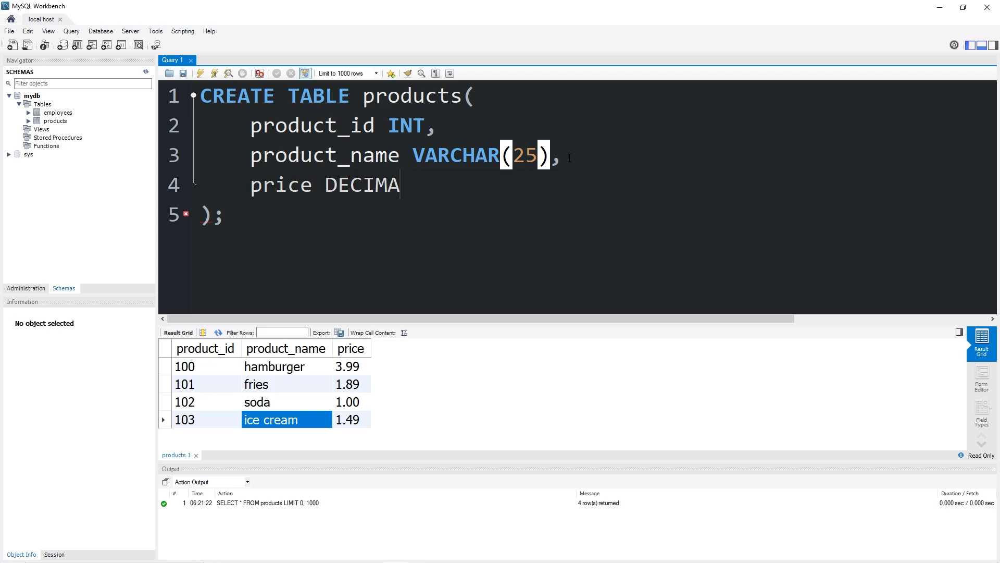
type("()")
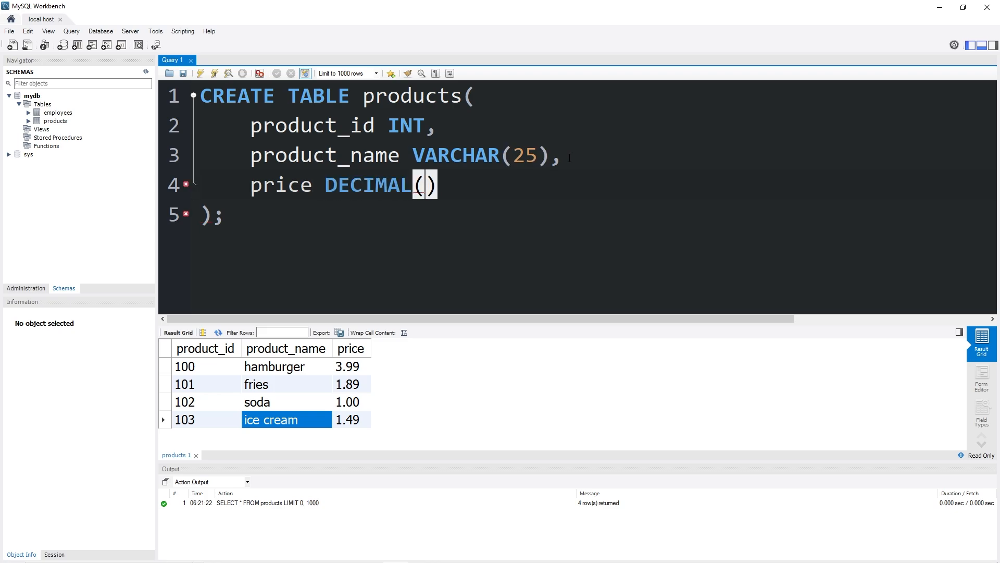
type("4, 2")
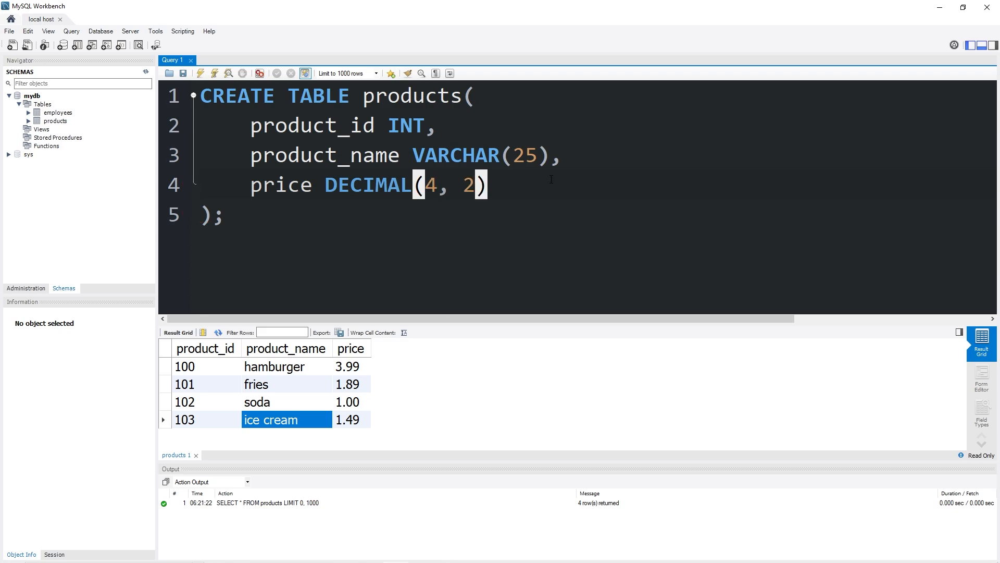
type("NOT NULL")
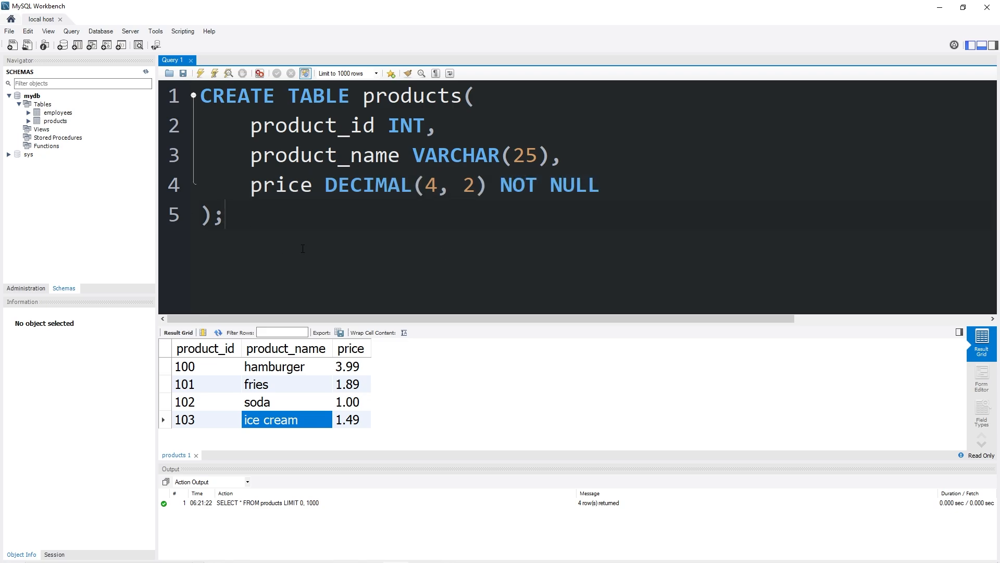
key("ctrl+a")
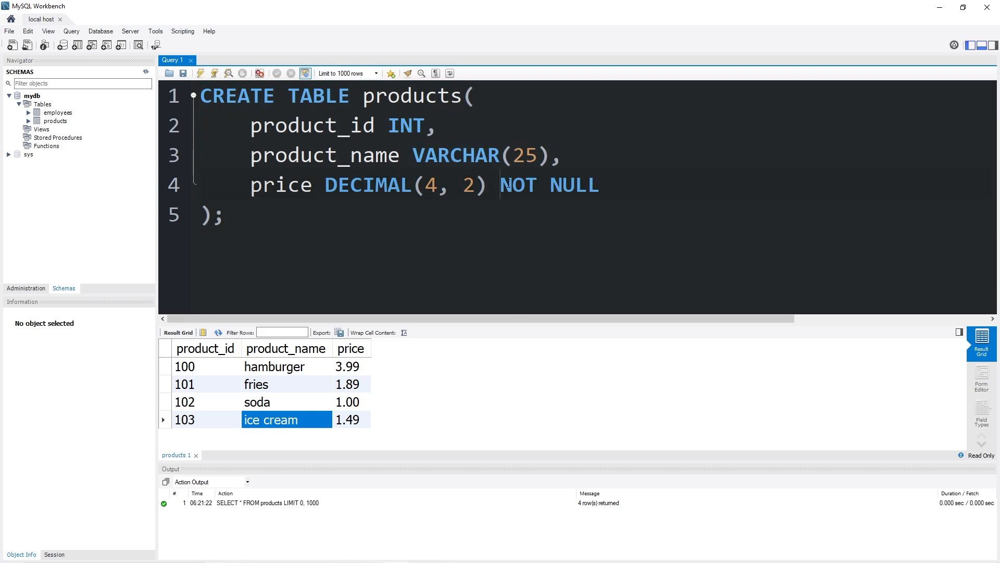
double_click(281, 185)
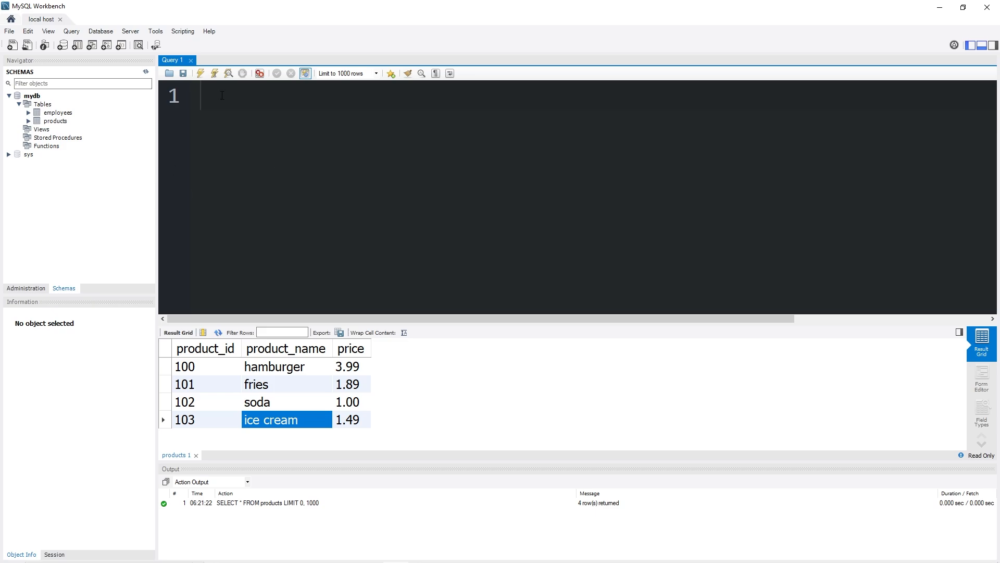
Run ALTER TABLE products MODIFY price DECIMAL(4, 2) NOT NULL;
type("A")
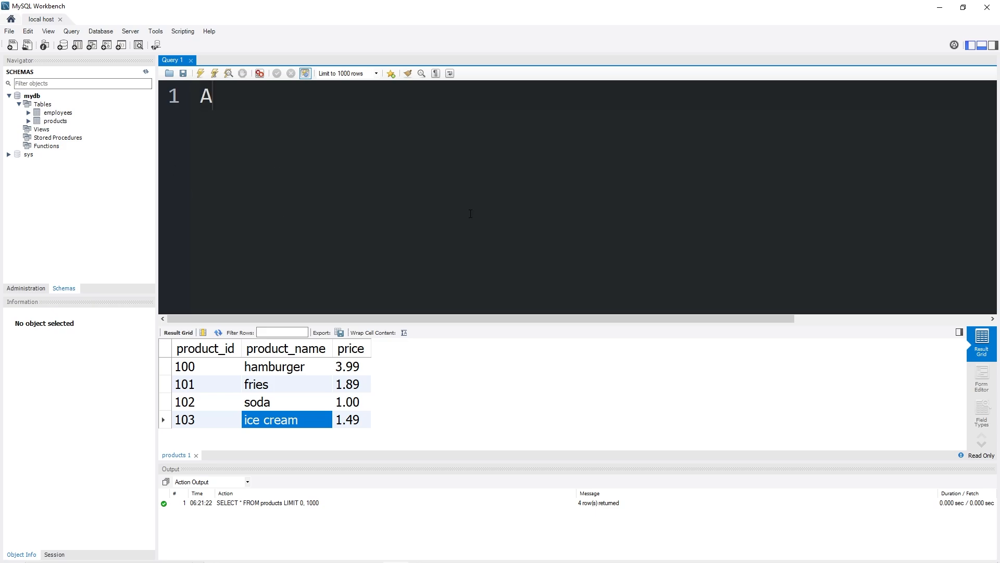
type("LTER TABLE")
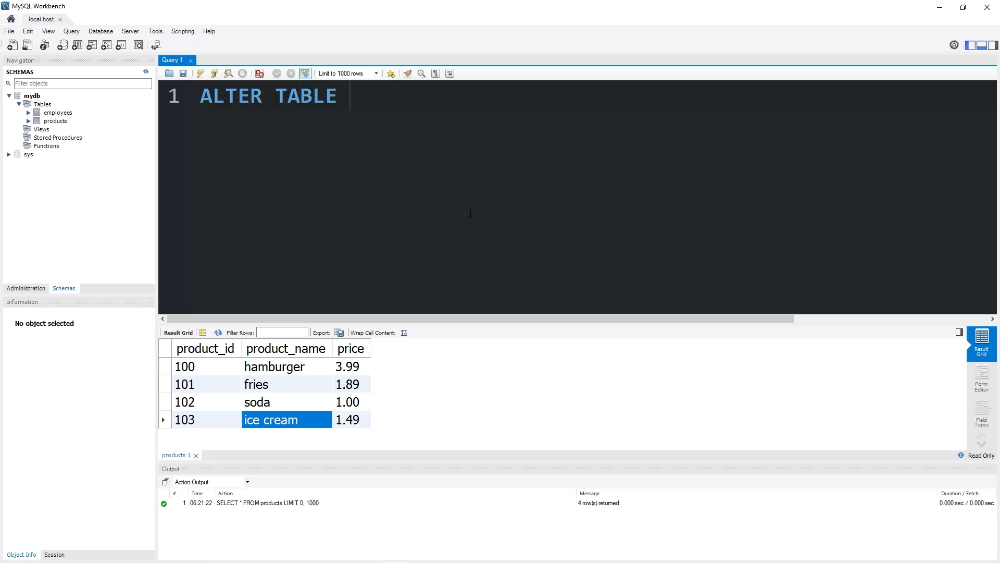
type("products")
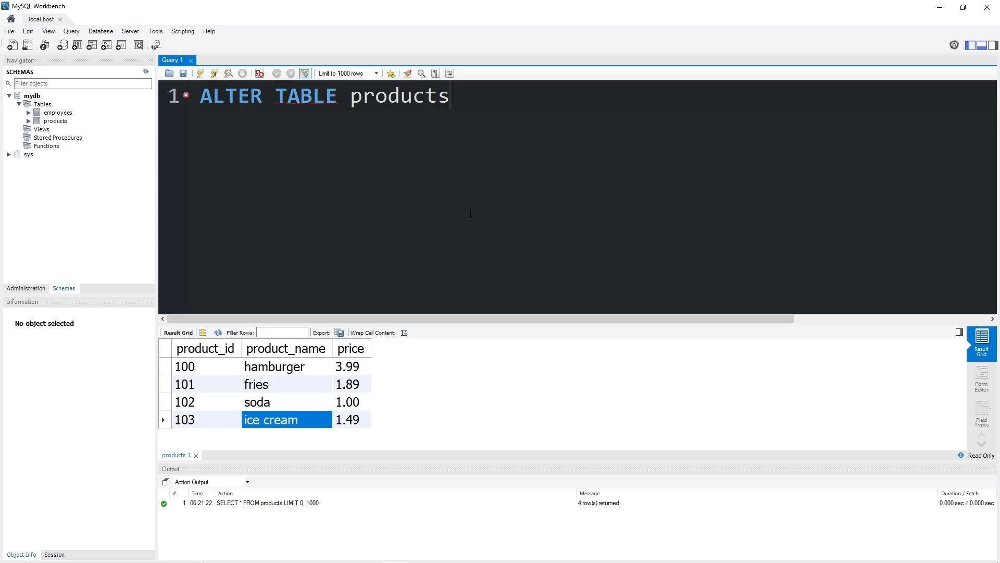
type("MODI")
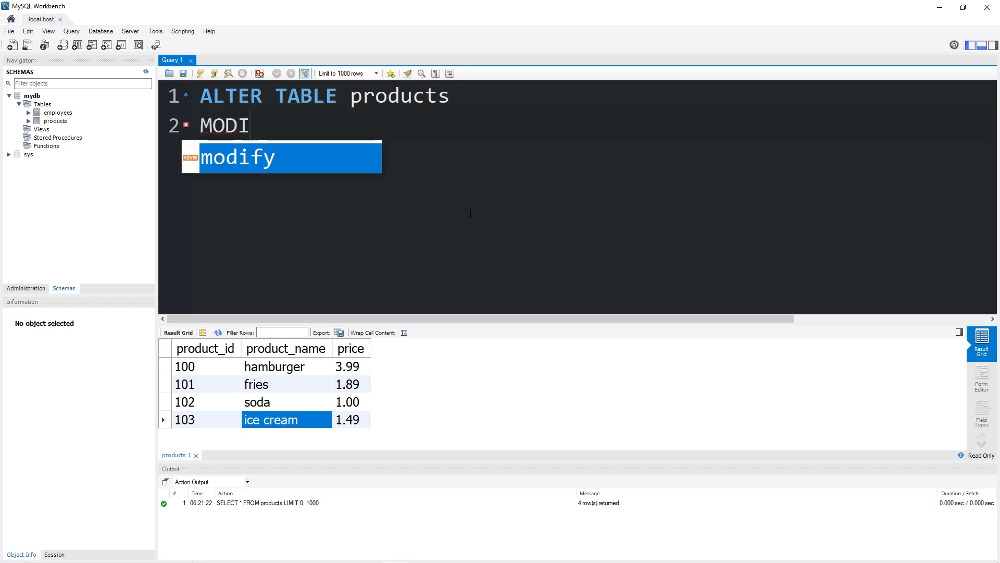
type("FY p")
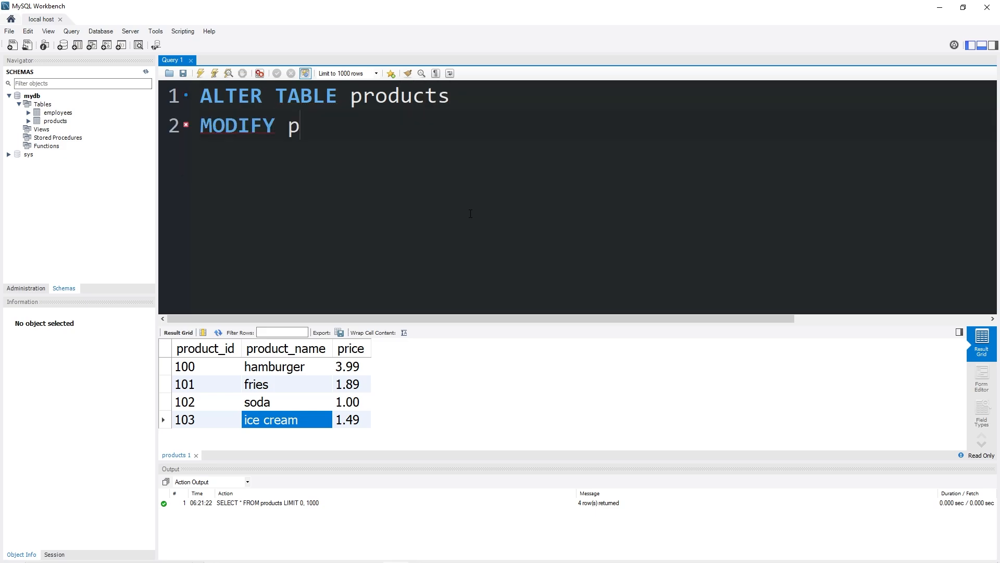
type("rice")
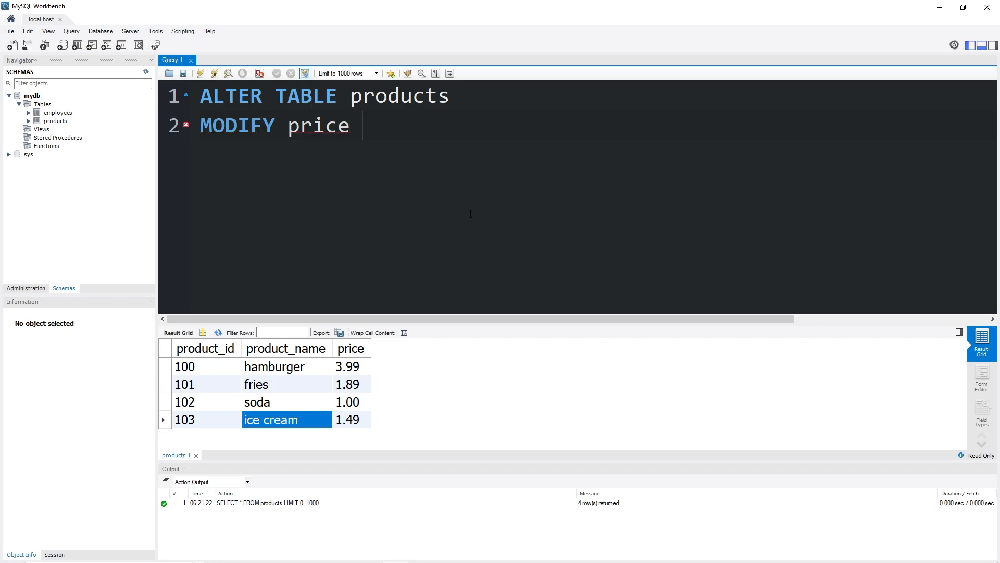
type("DECIMAL()")
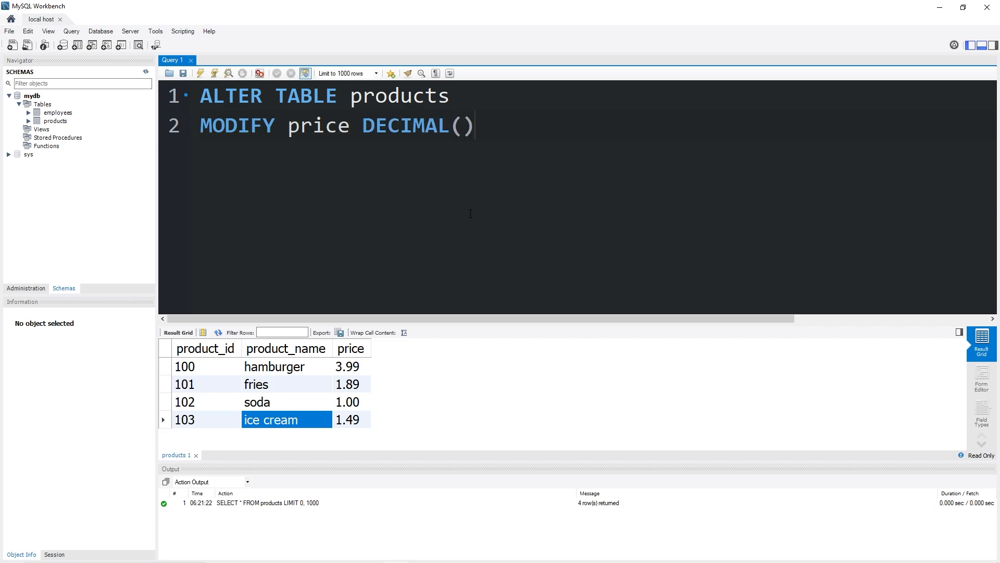
type("4, 2")
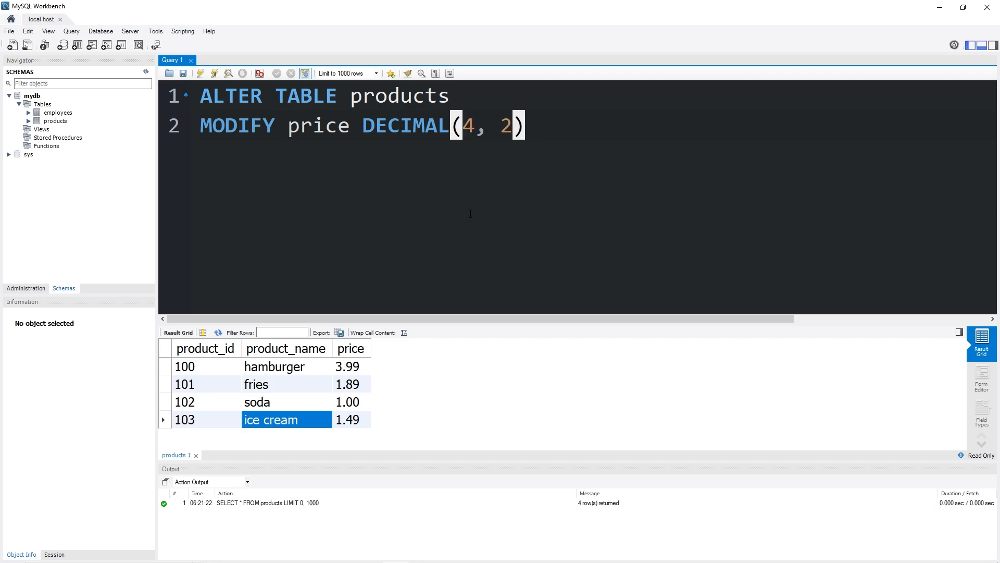
type("NOT NULL")
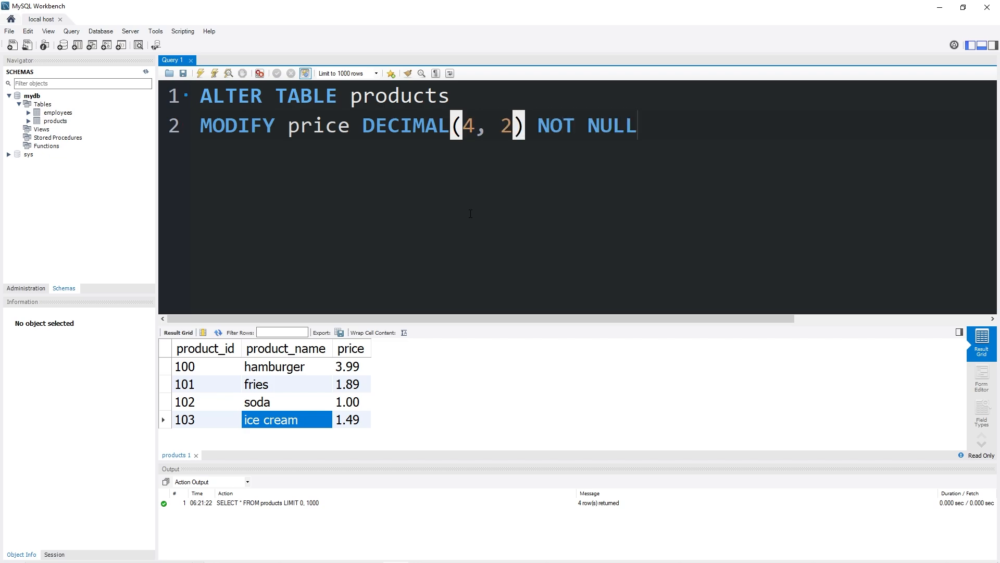
type(";")
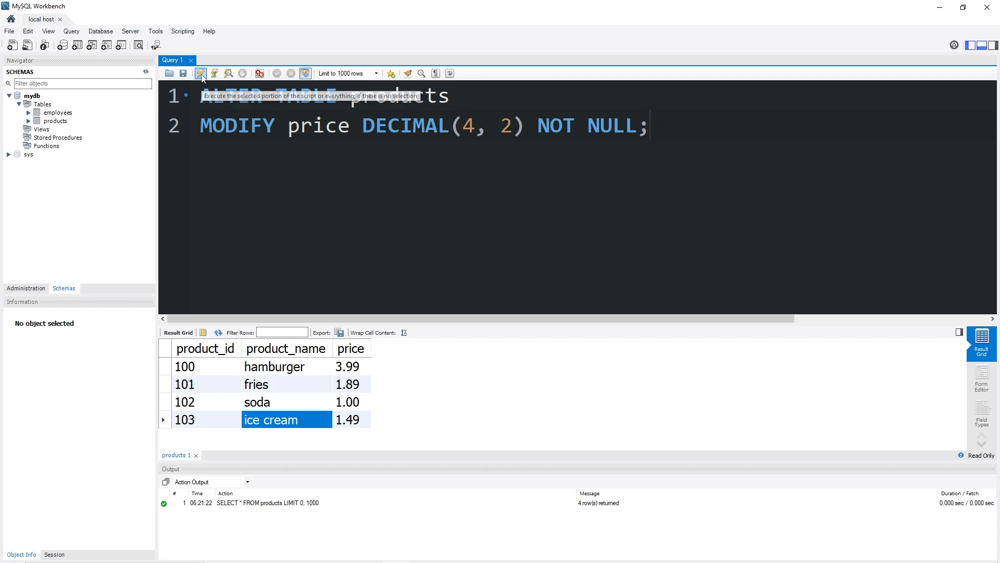
left_click(200, 73)
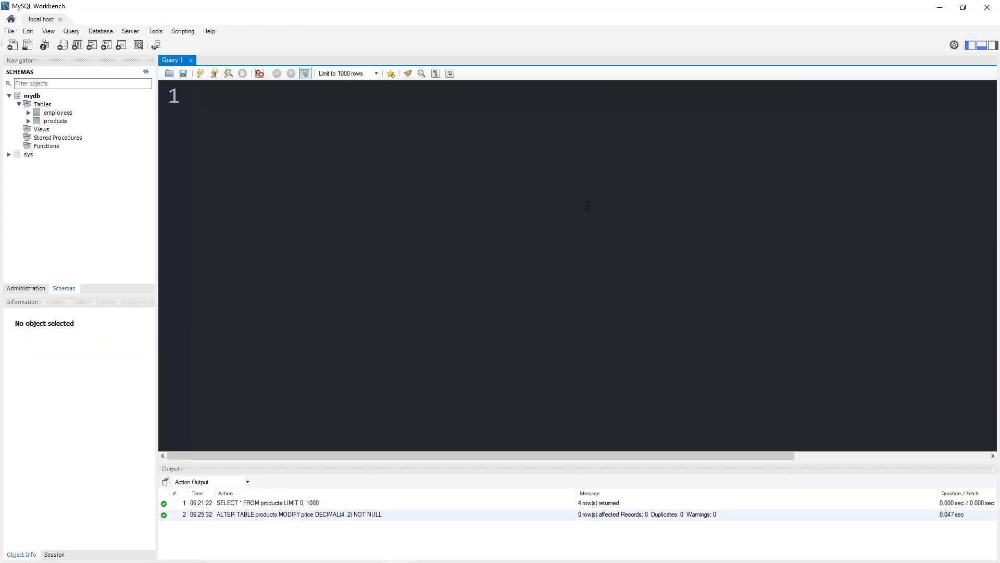
Query SELECT * FROM products; showing four rows, and begin an INSERT INTO statement
type("SELECT")
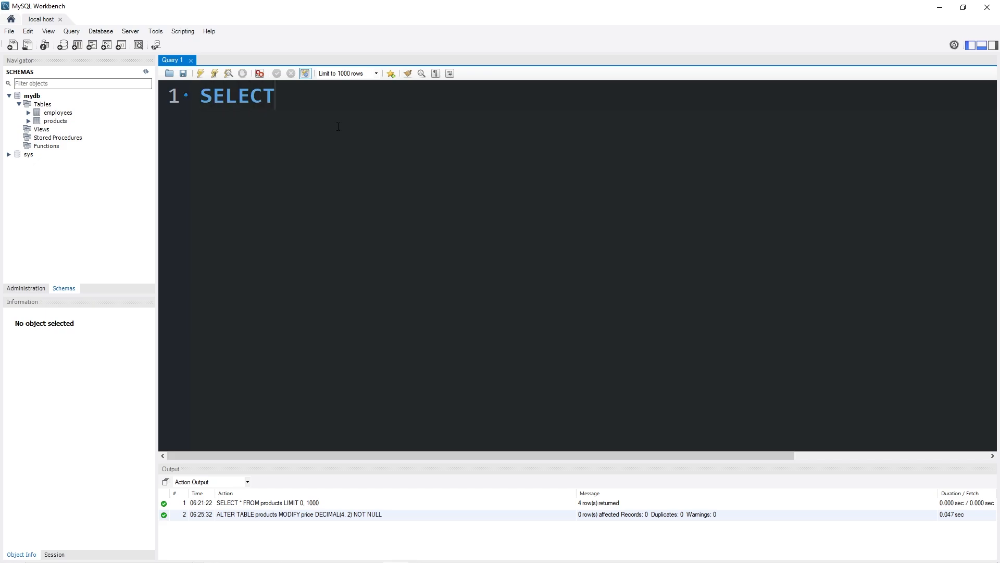
type("* FROM")
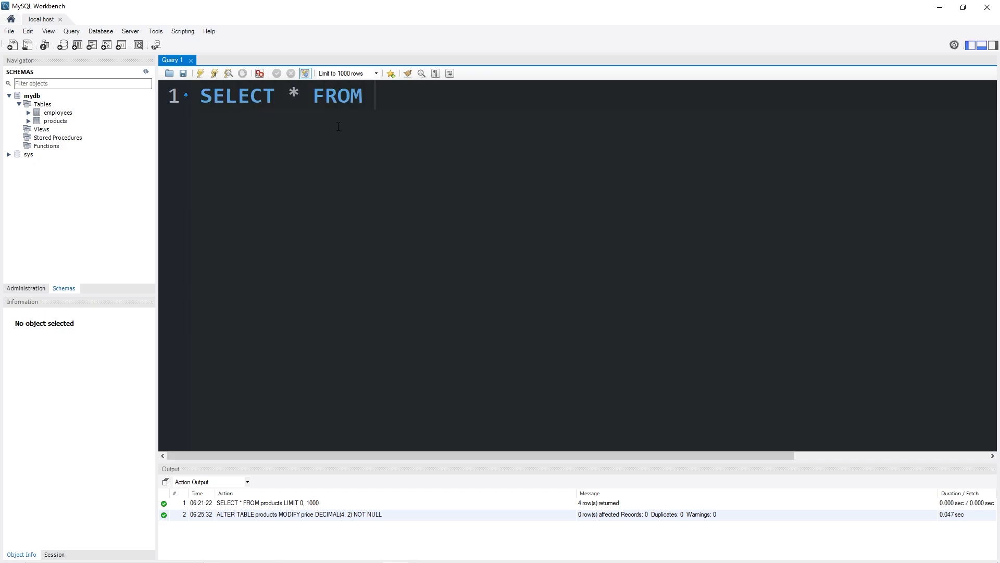
type("products;")
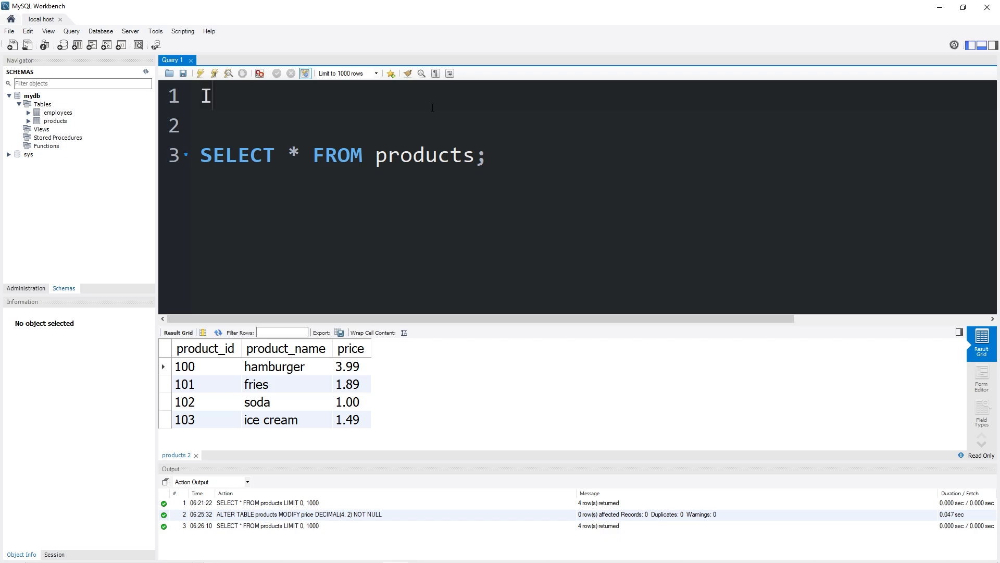
type("NSERT INTO")
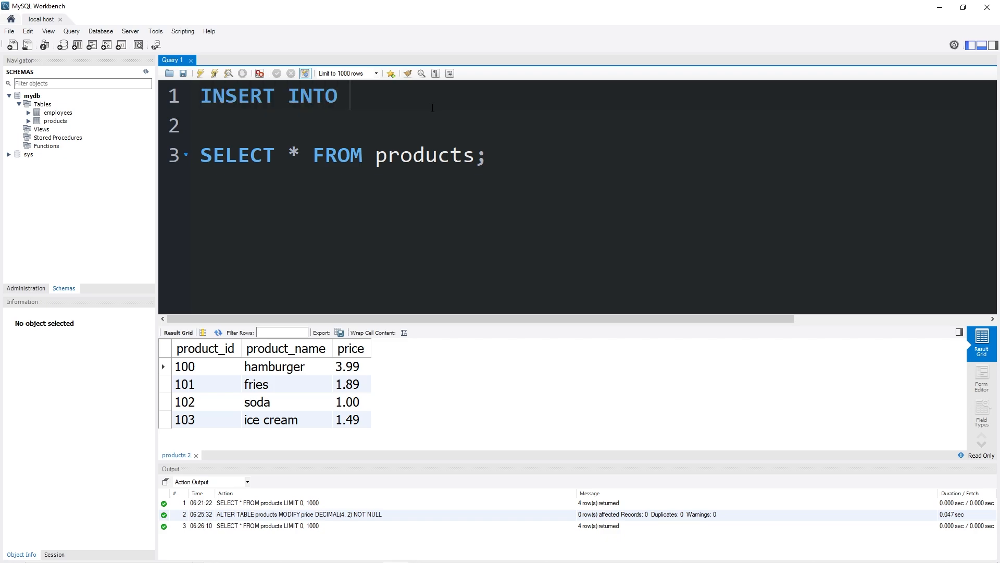
Run INSERT INTO products VALUES (104, "cookie", NULL); and get error 1048
type("products")
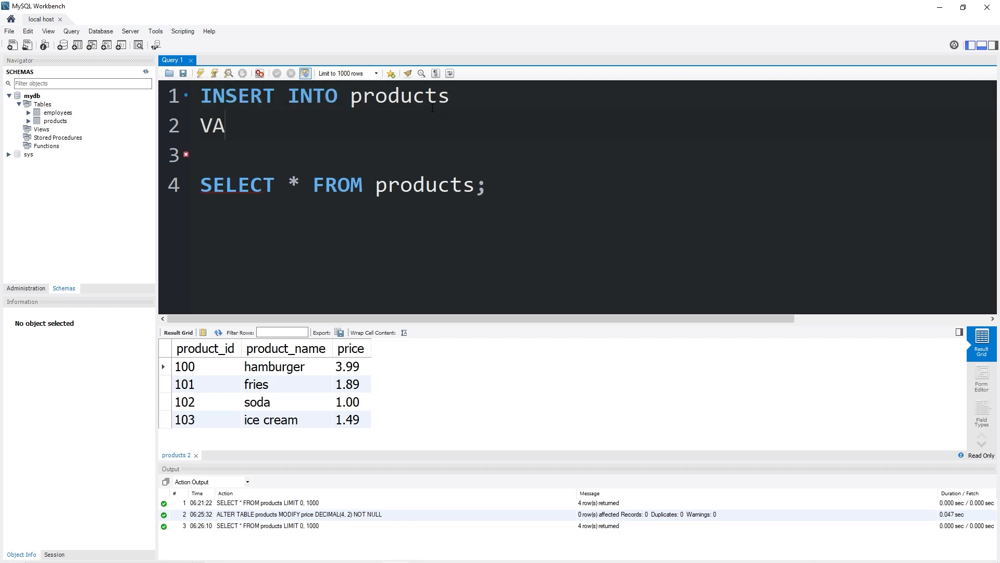
type("LUES ()")
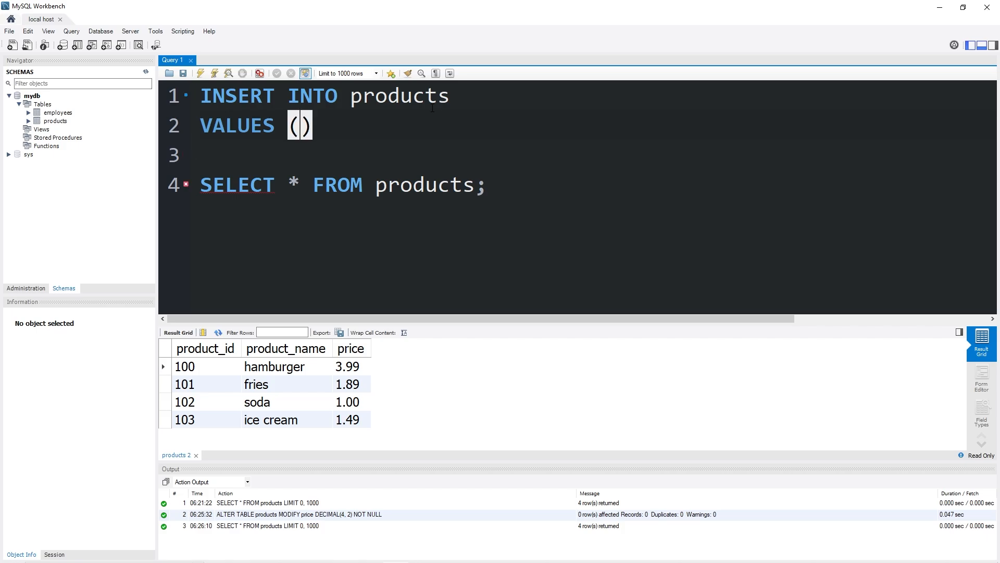
type("104,")
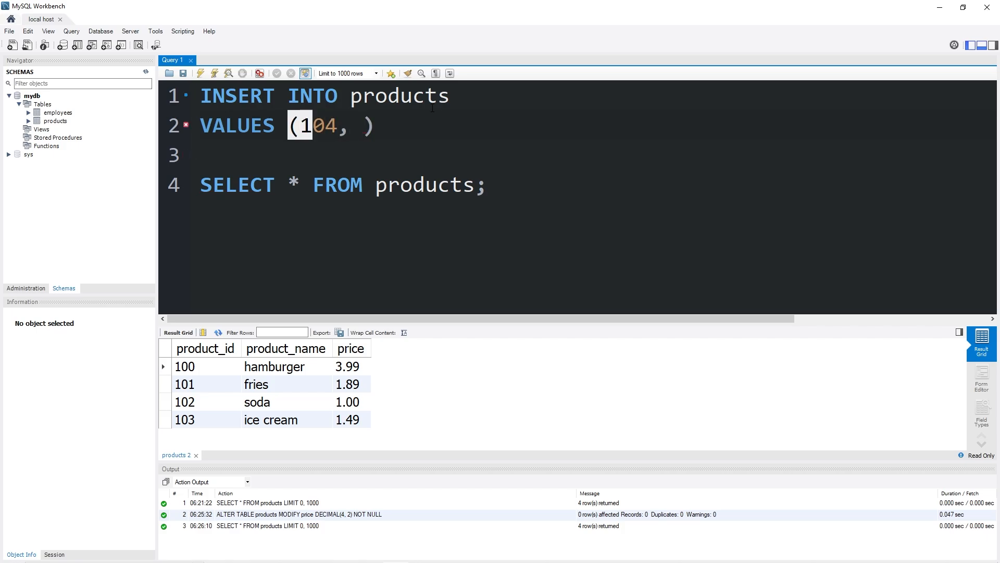
type("\"\"")
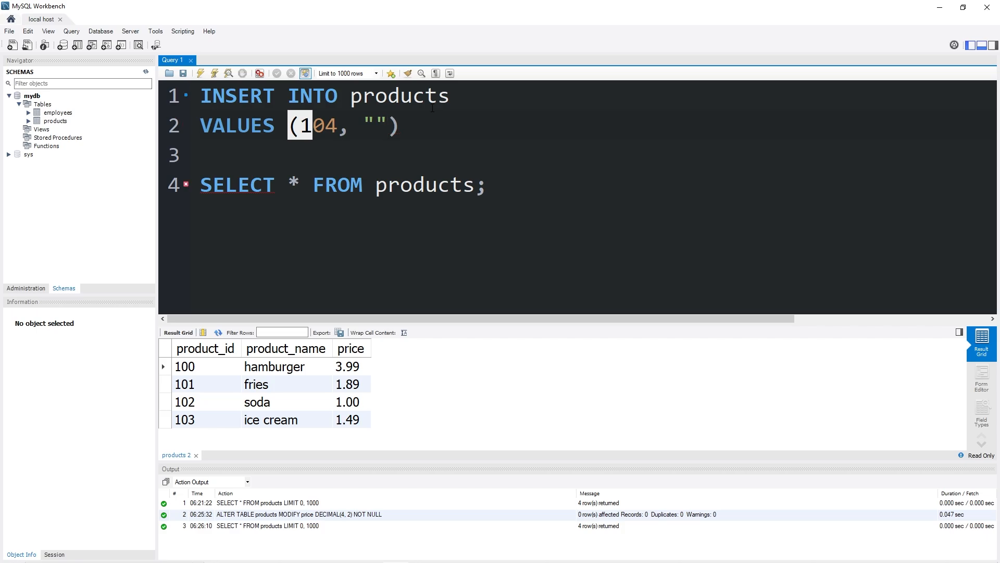
type("cookie")
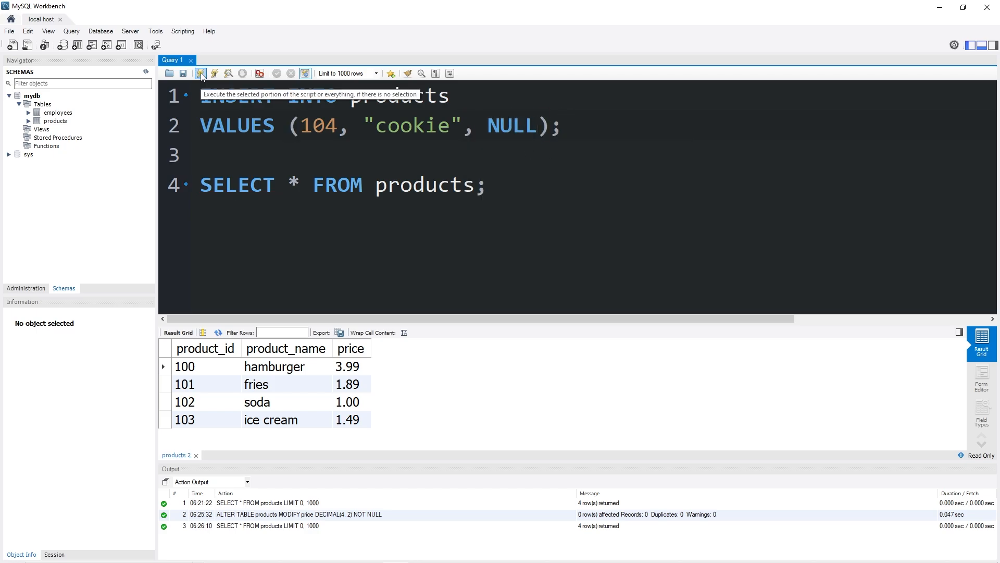
left_click(200, 73)
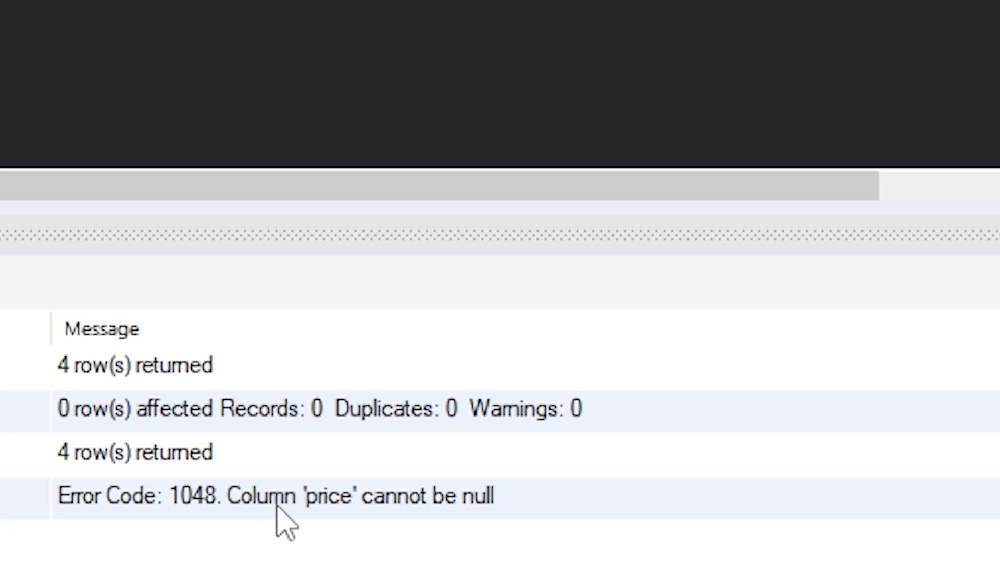
mouse_move(527, 506)
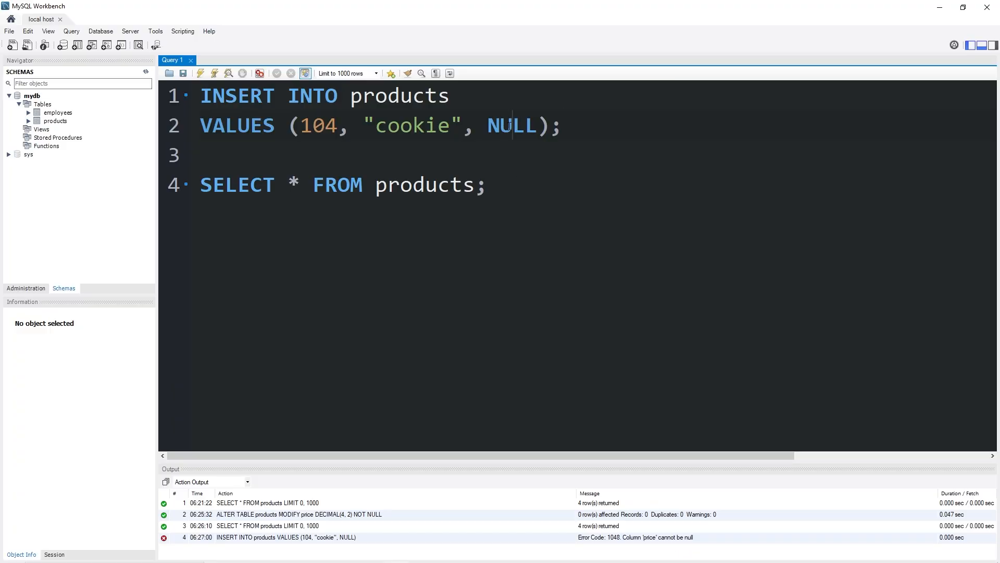
Replace NULL with 0, rerun the cookie insert, and check the new row
double_click(511, 125)
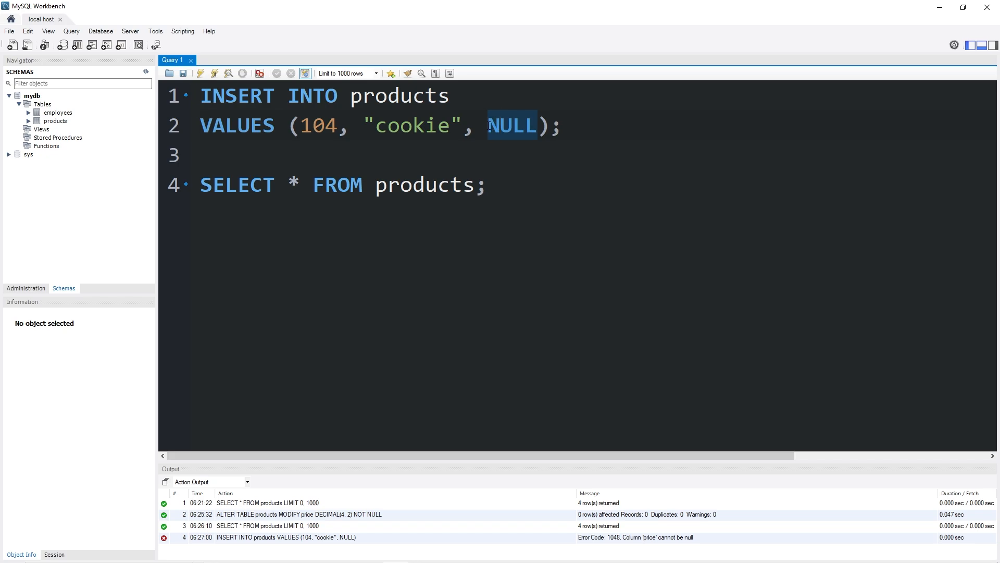
type("0")
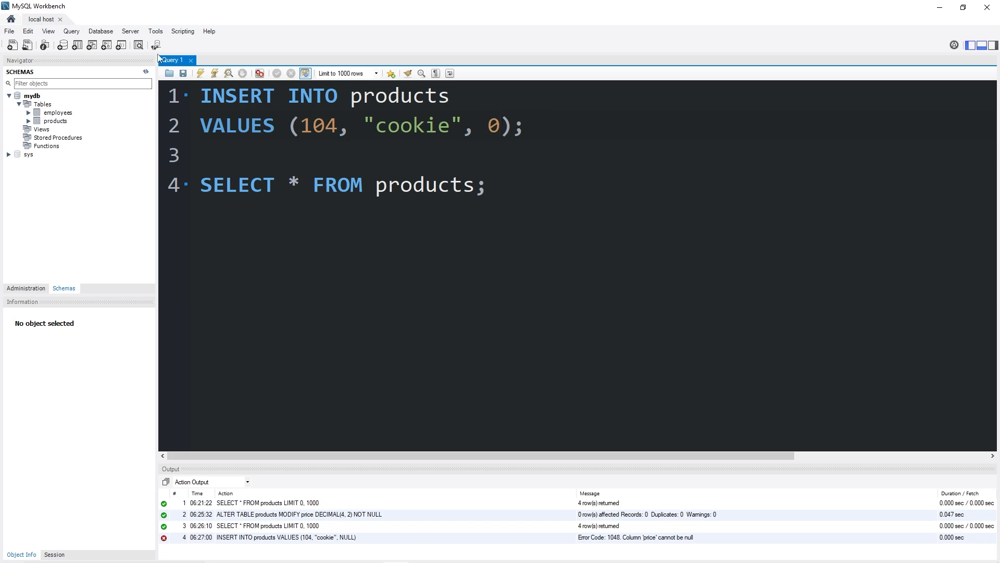
left_click(200, 73)
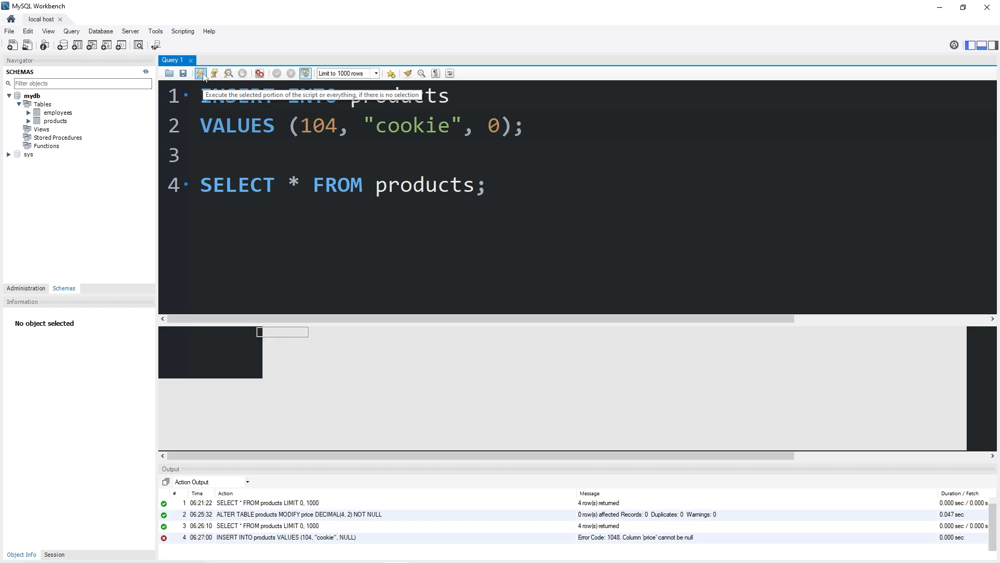
left_click(201, 73)
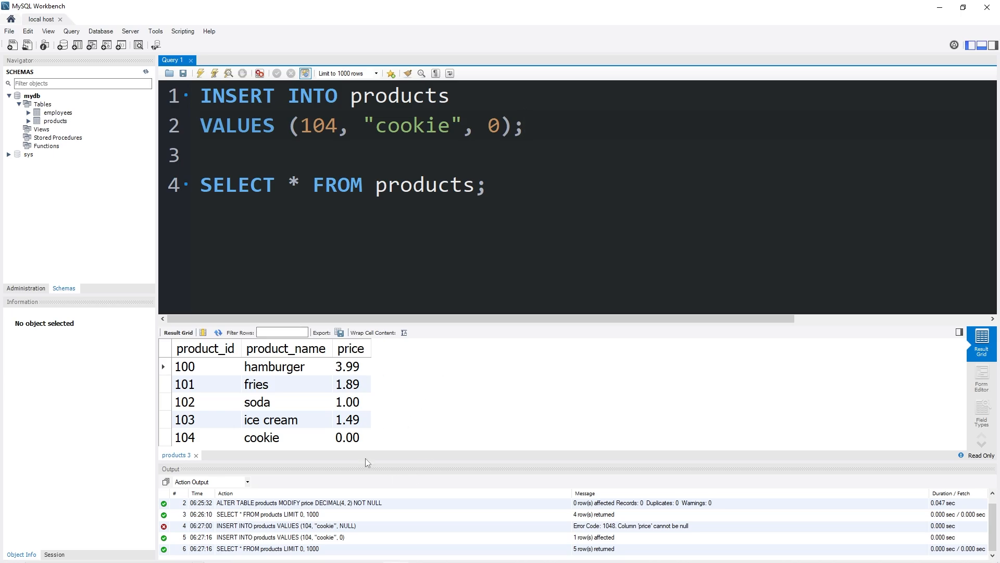
left_click(524, 125)
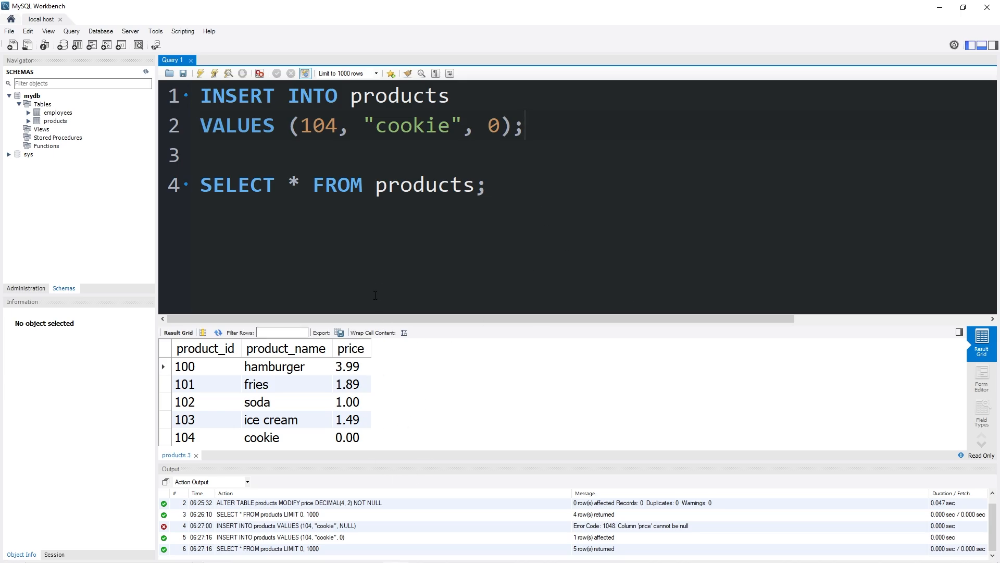
mouse_move(331, 454)
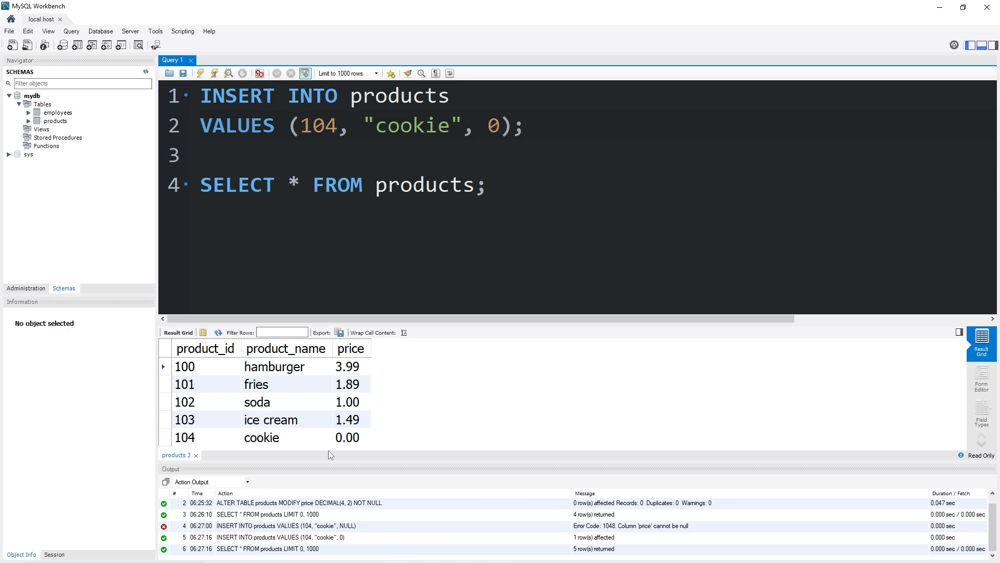